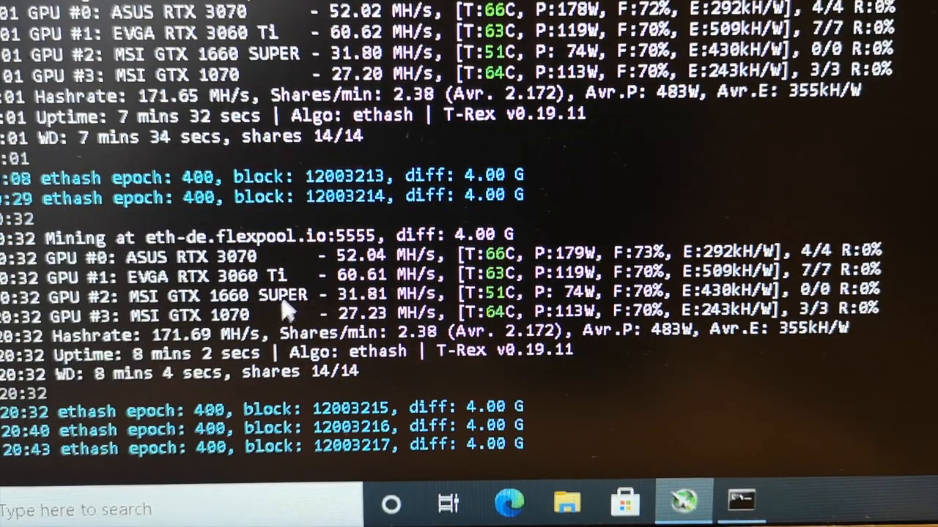
{"action": "mouse_move", "coordinate": [132, 274]}
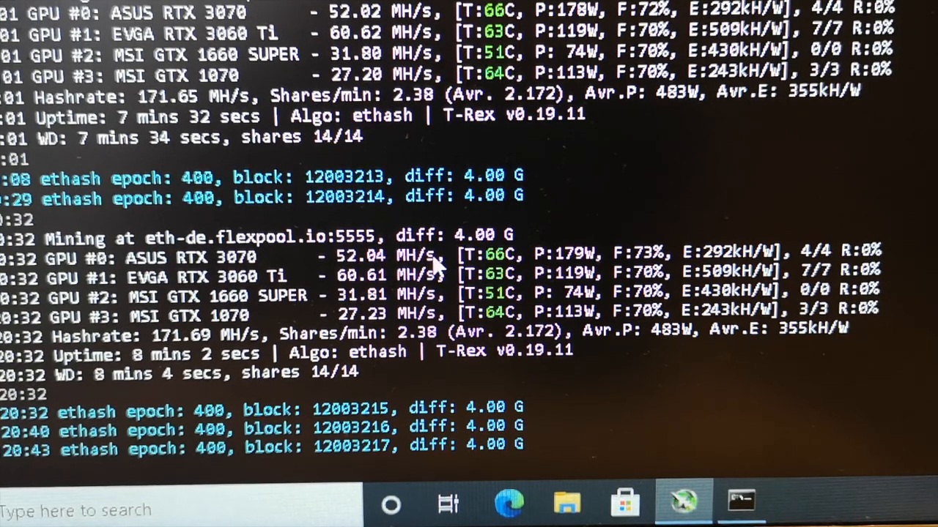
{"action": "mouse_move", "coordinate": [498, 266]}
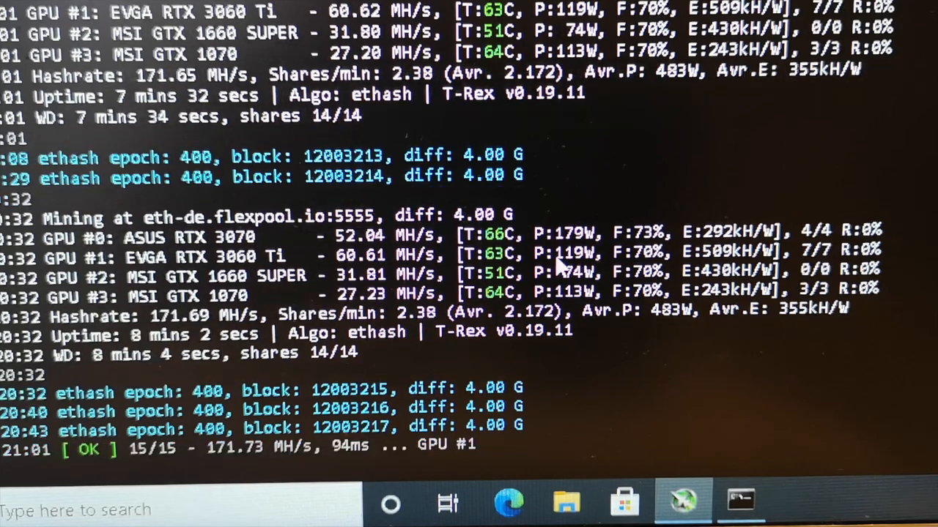
Scroll the T-Rex console to read the RTX 3070 hashrate of about 52 MH/s.
{"action": "scroll", "scroll_direction": "down", "scroll_amount": 3}
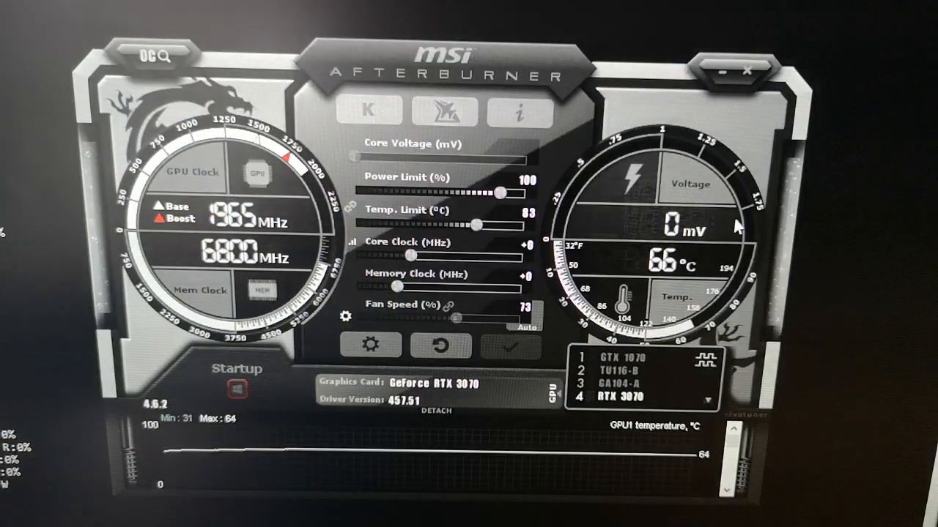
{"action": "mouse_move", "coordinate": [817, 224]}
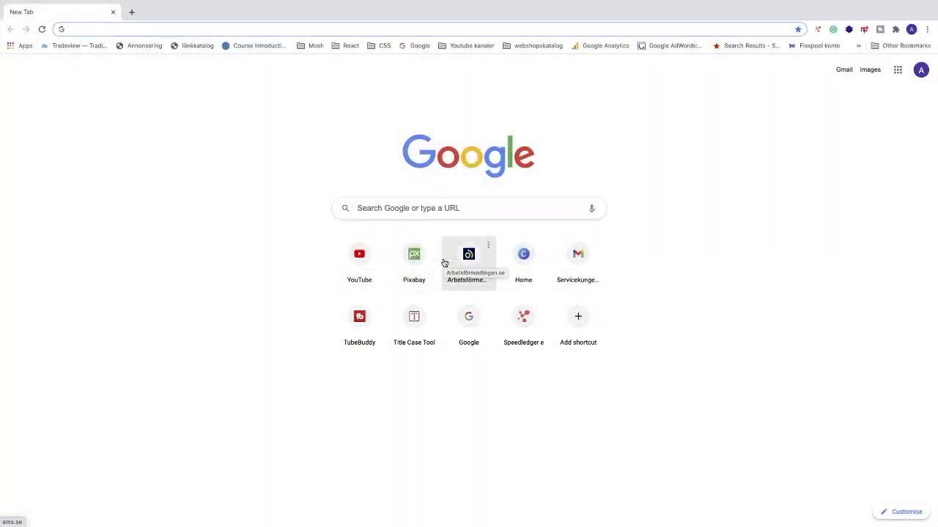
{"action": "mouse_move", "coordinate": [638, 128]}
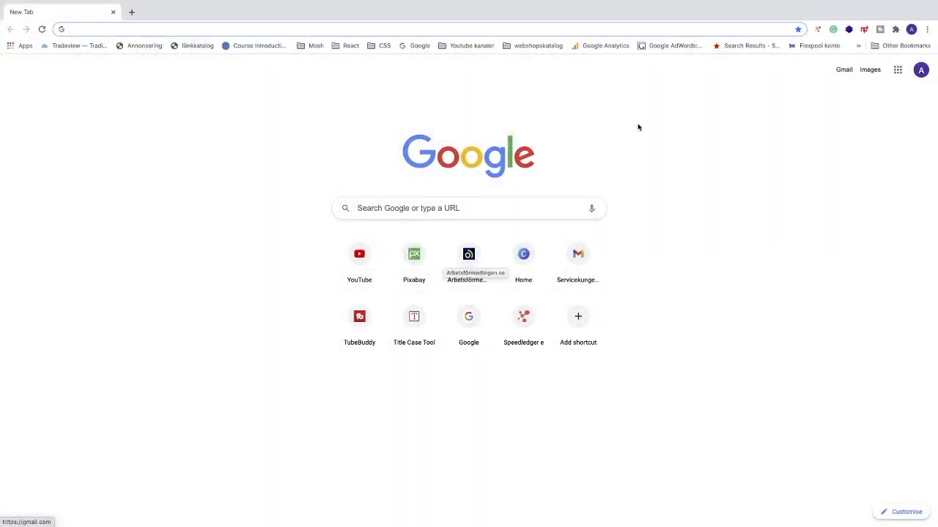
{"action": "mouse_move", "coordinate": [439, 221]}
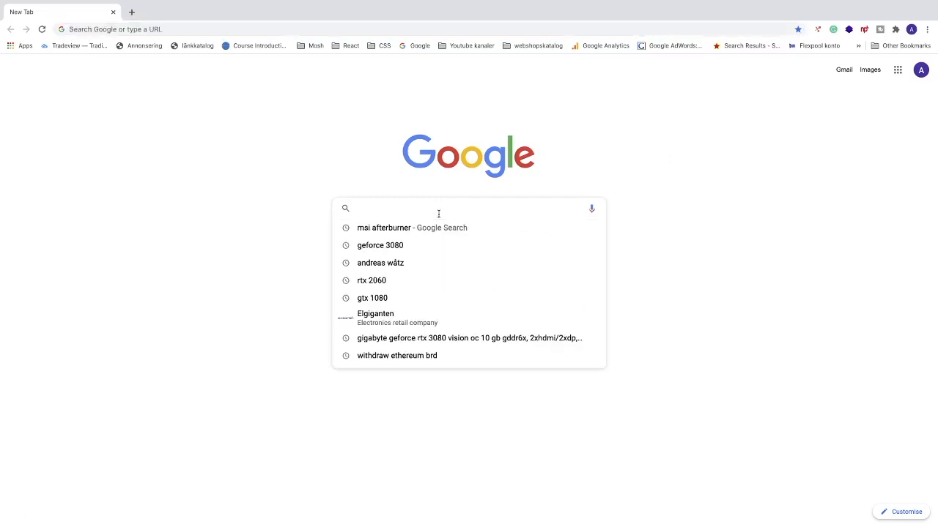
Search Google for 'msi afterburner' and open MSI's Download Afterburner page on msi.com.
{"action": "type", "text": "MSI"}
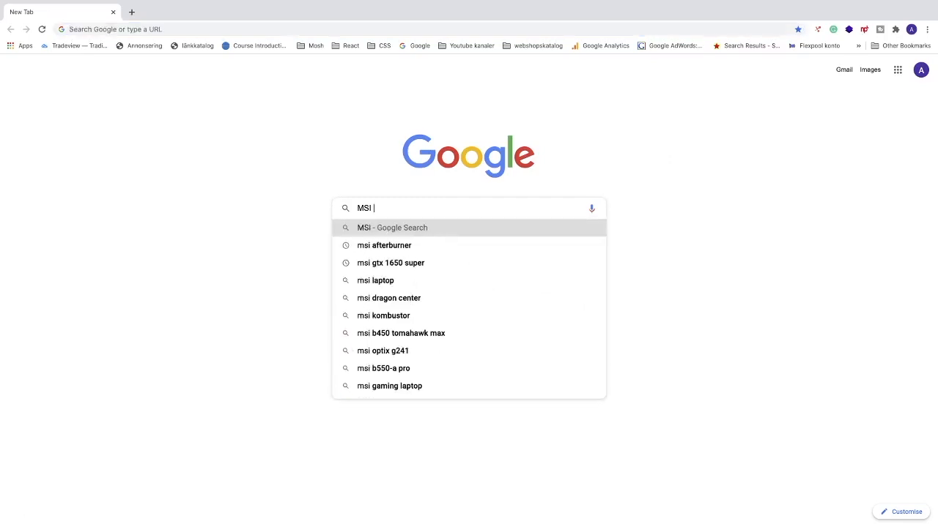
{"action": "mouse_move", "coordinate": [431, 244]}
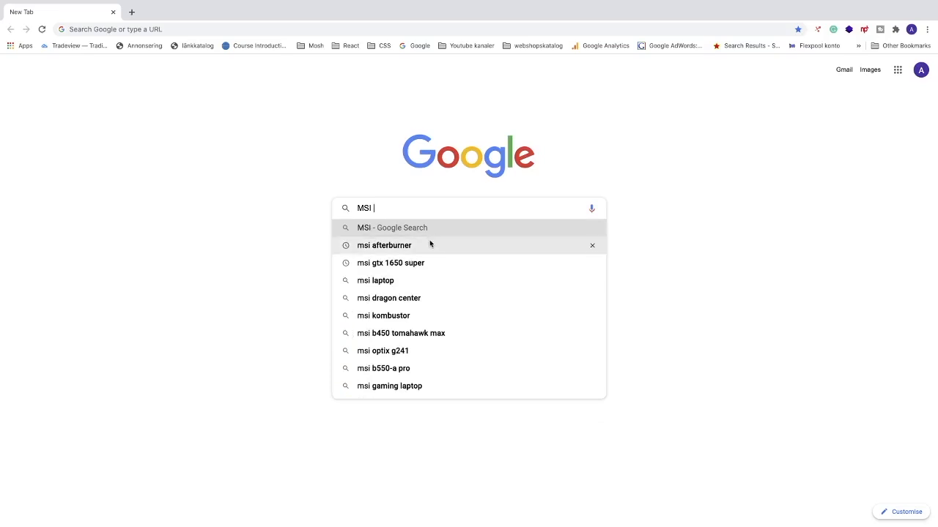
{"action": "left_click", "coordinate": [384, 246]}
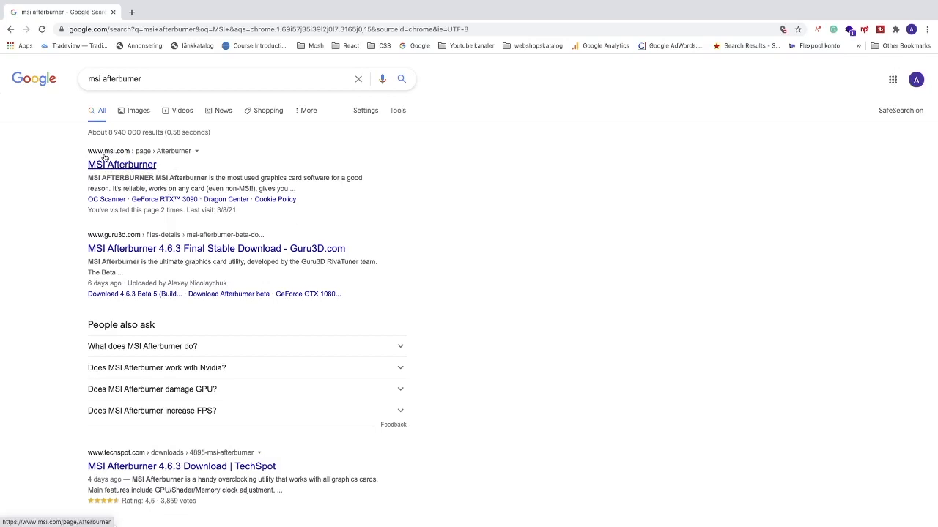
{"action": "left_click", "coordinate": [122, 164]}
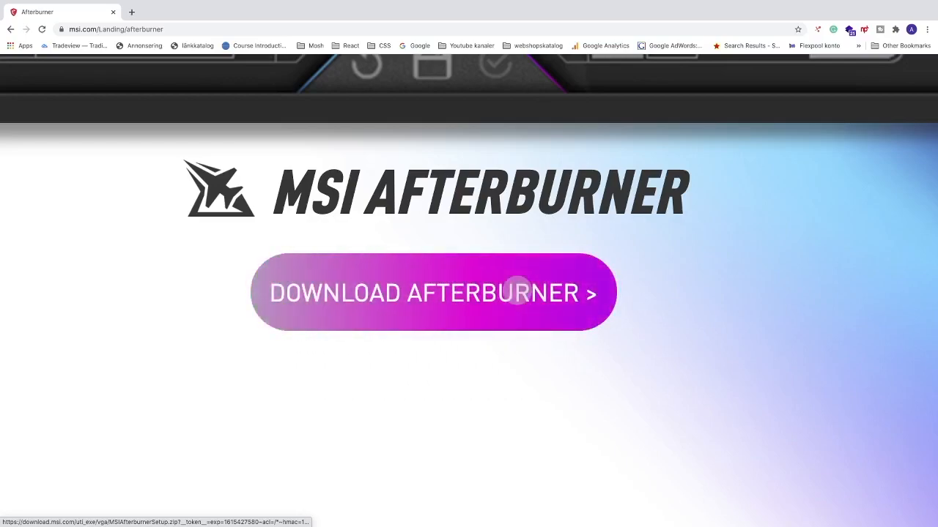
{"action": "left_click", "coordinate": [433, 293]}
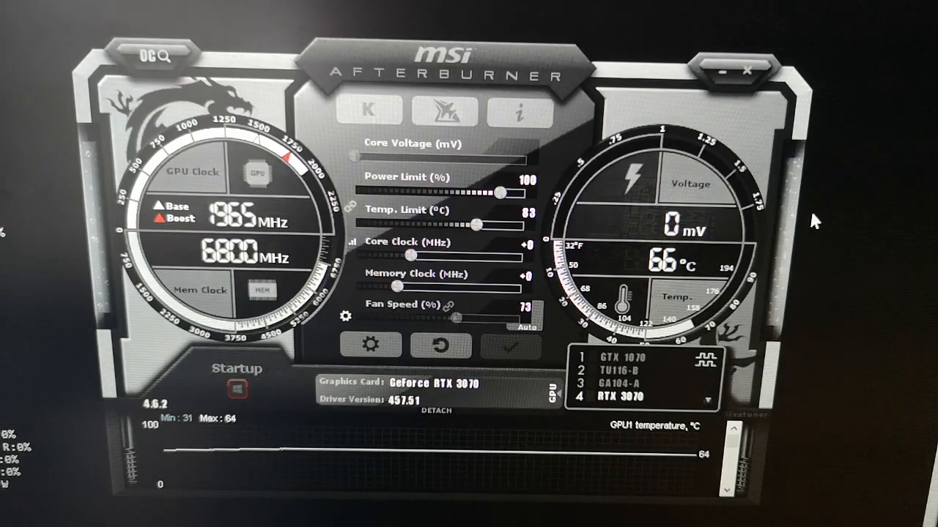
{"action": "mouse_move", "coordinate": [489, 370]}
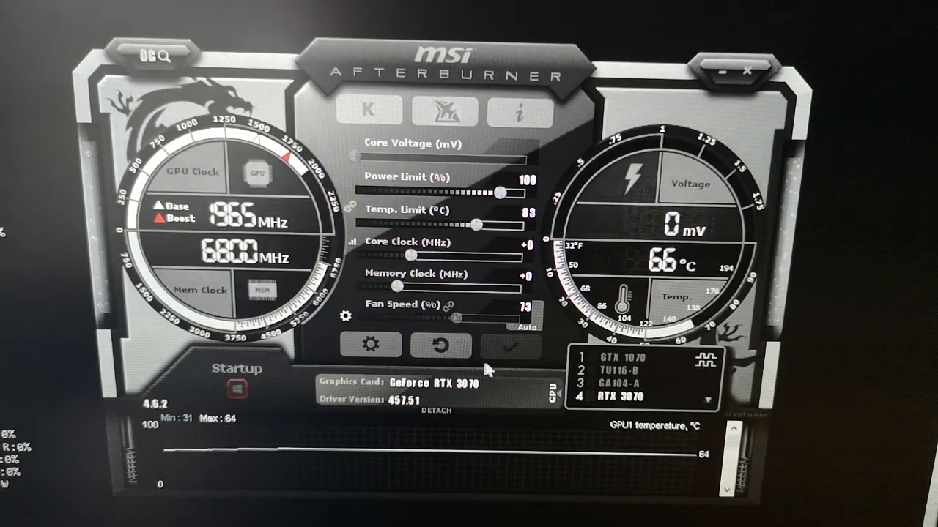
{"action": "mouse_move", "coordinate": [457, 396]}
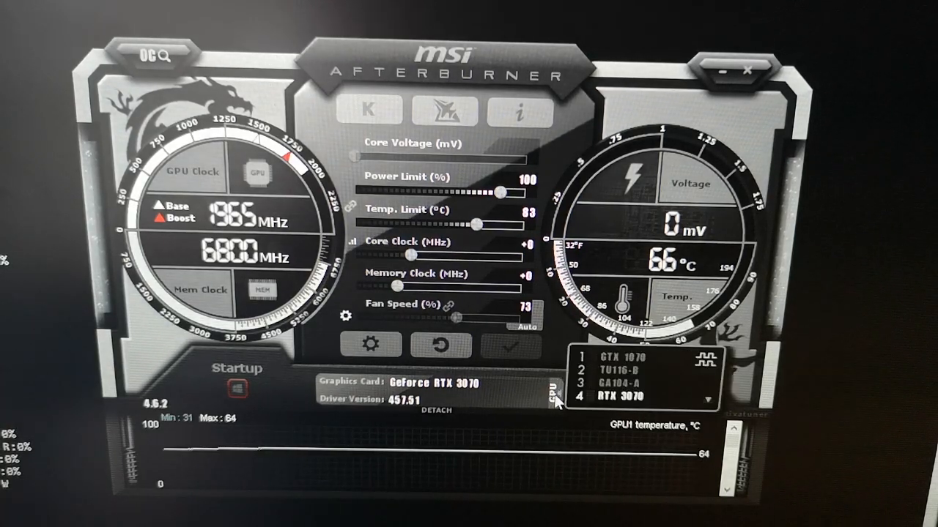
{"action": "mouse_move", "coordinate": [612, 381]}
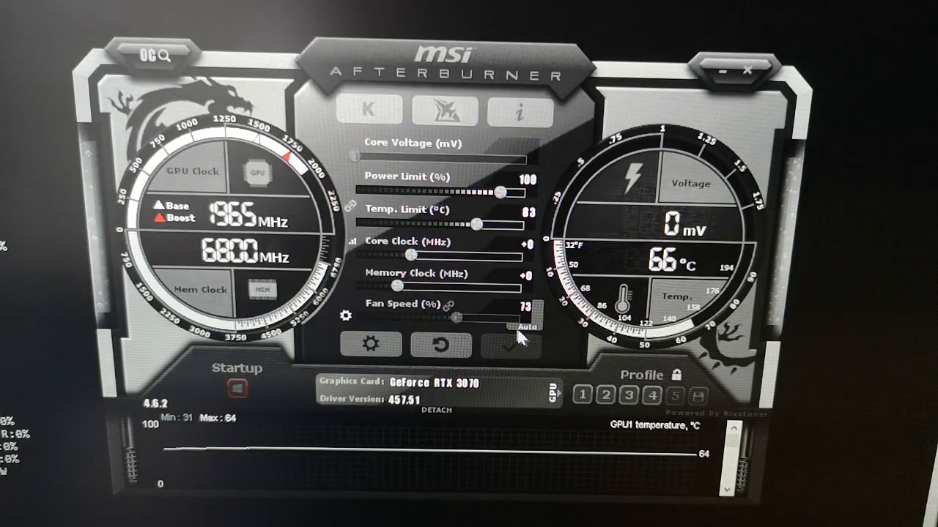
{"action": "mouse_move", "coordinate": [516, 223]}
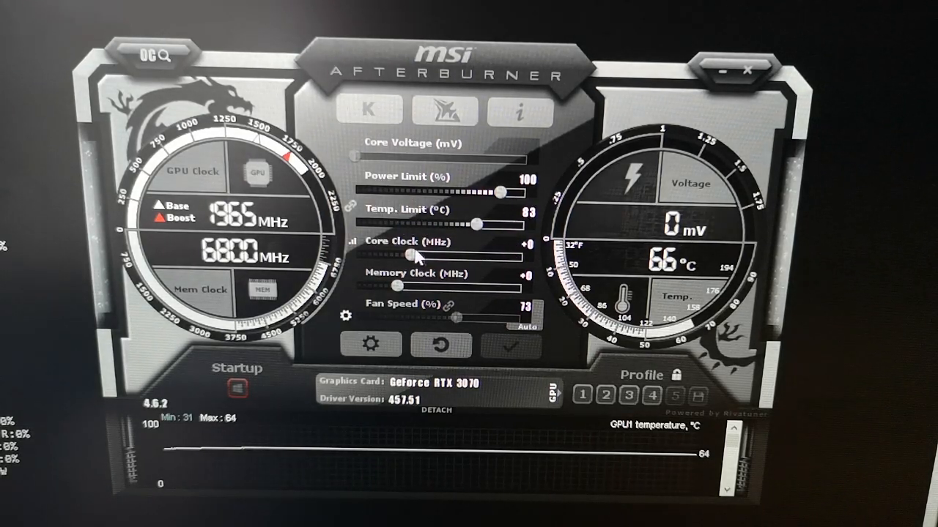
{"action": "mouse_move", "coordinate": [465, 286]}
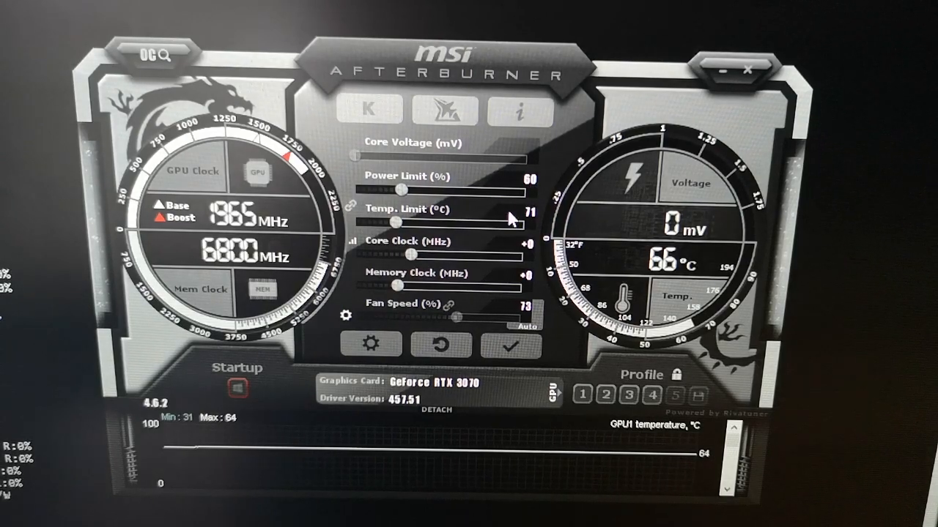
{"action": "mouse_move", "coordinate": [436, 260]}
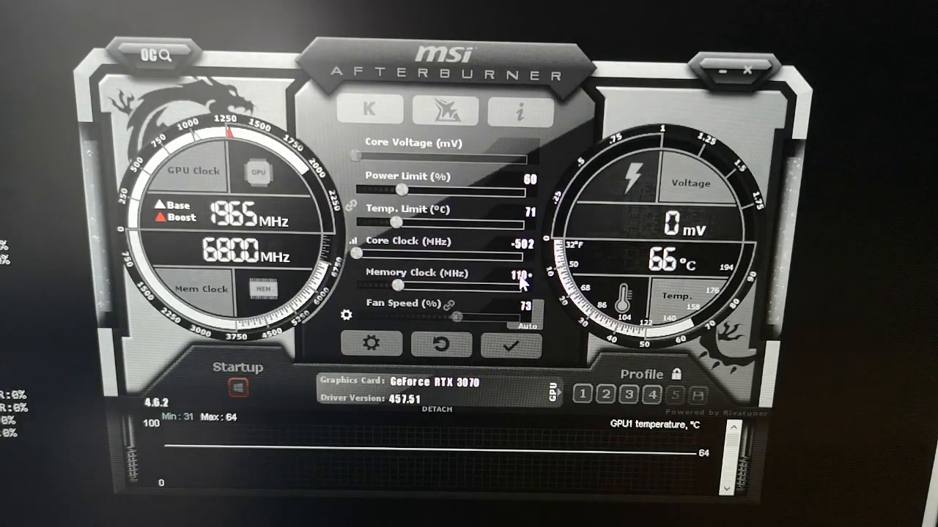
Adjust the RTX 3070 memory clock offset to +1100 MHz and apply the settings.
{"action": "left_click_drag", "start_coordinate": [402, 285], "coordinate": [487, 284]}
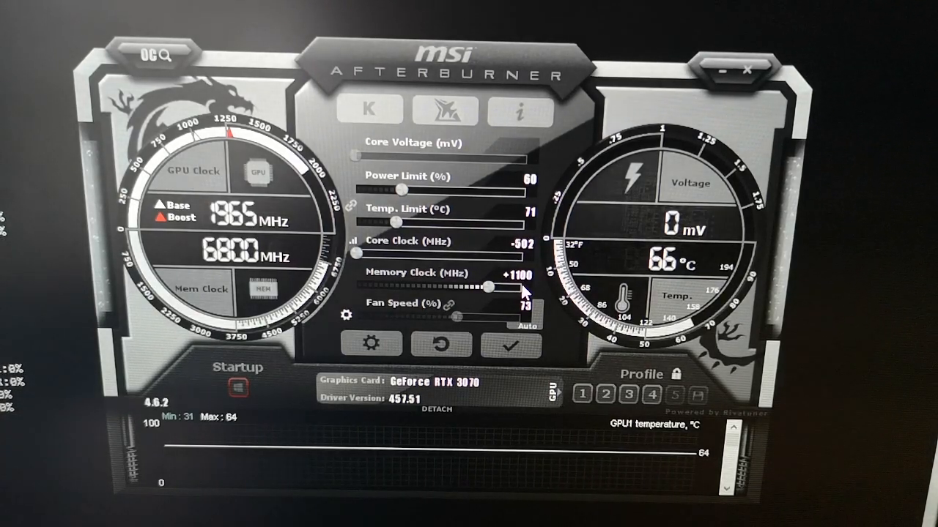
{"action": "mouse_move", "coordinate": [527, 285]}
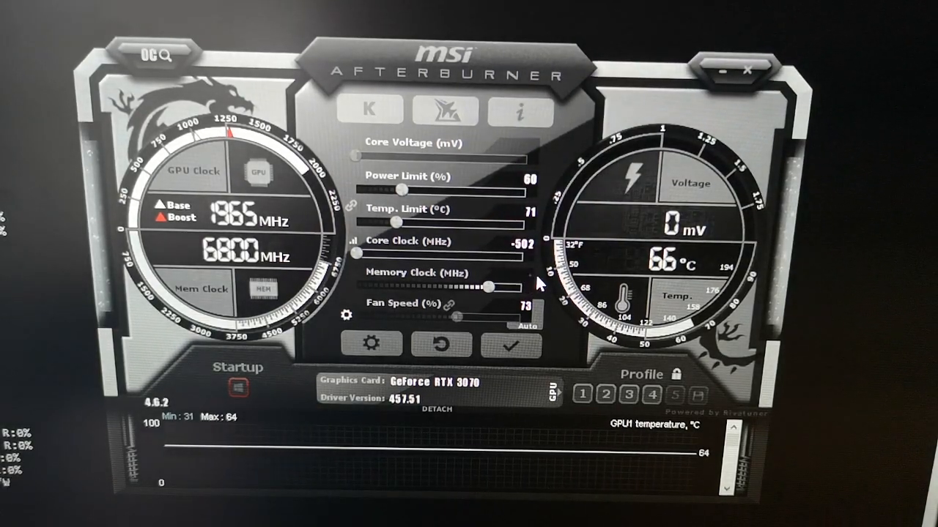
{"action": "left_click_drag", "start_coordinate": [454, 287], "coordinate": [491, 287]}
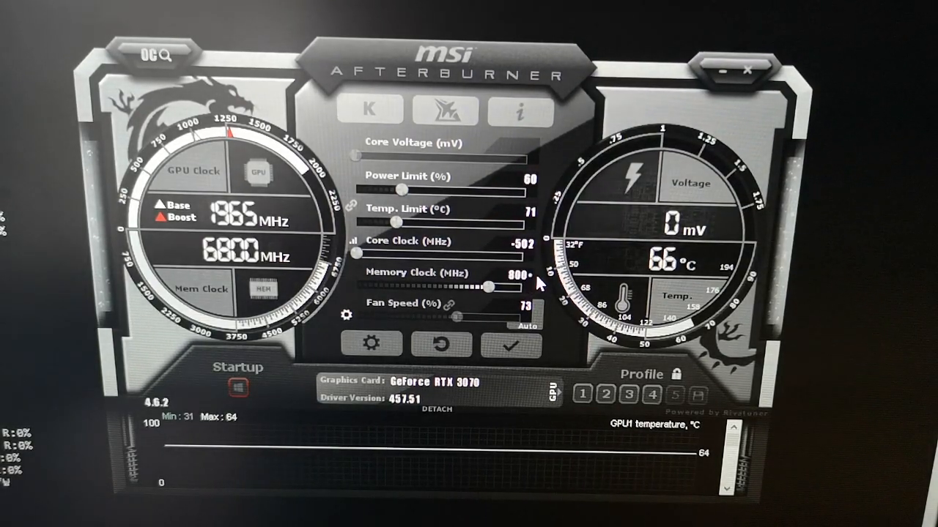
{"action": "left_click_drag", "start_coordinate": [487, 286], "coordinate": [458, 286]}
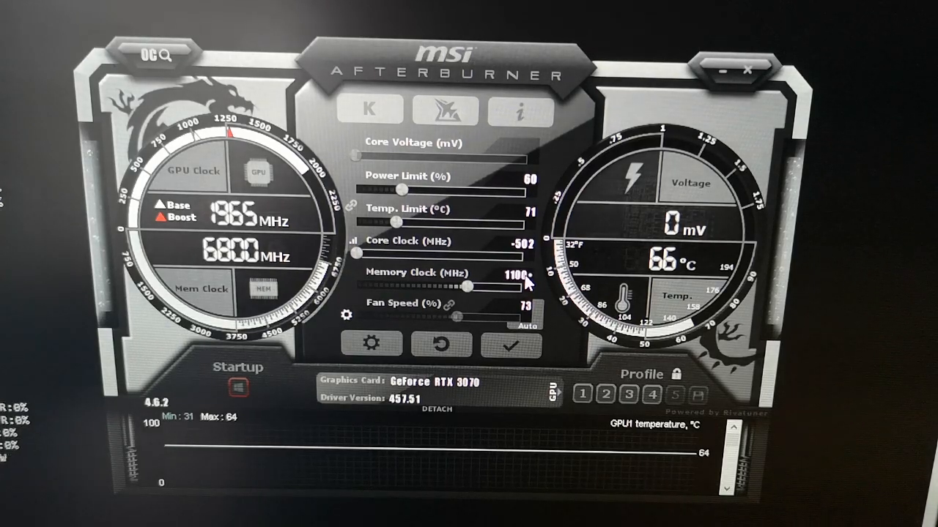
{"action": "left_click_drag", "start_coordinate": [465, 286], "coordinate": [471, 286]}
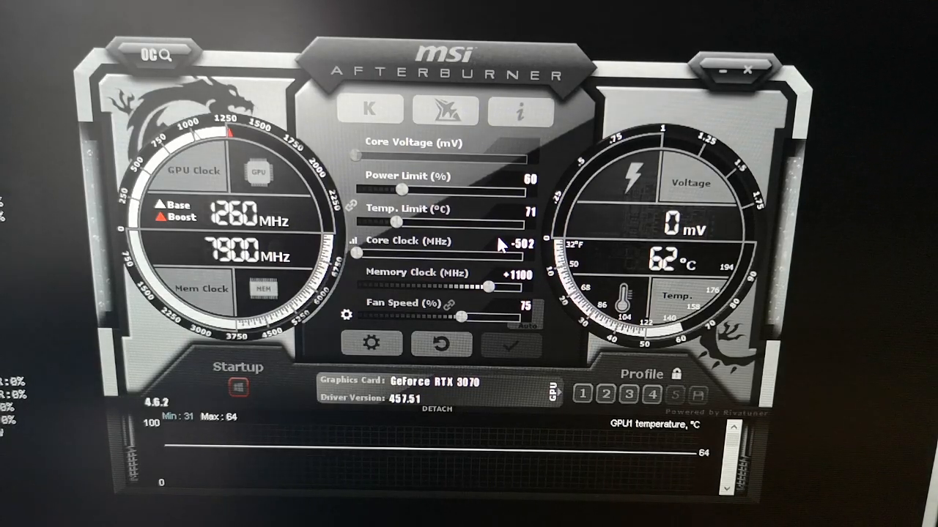
{"action": "left_click", "coordinate": [614, 497]}
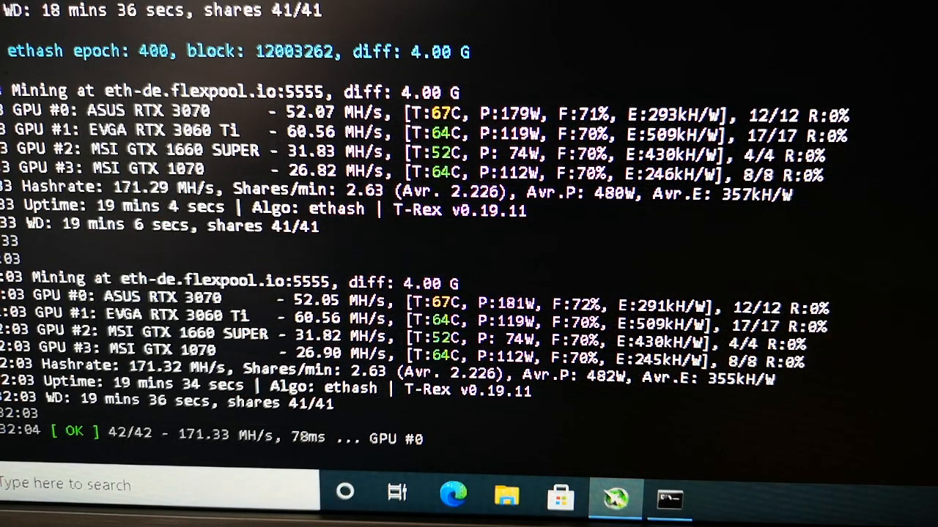
{"action": "mouse_move", "coordinate": [319, 165]}
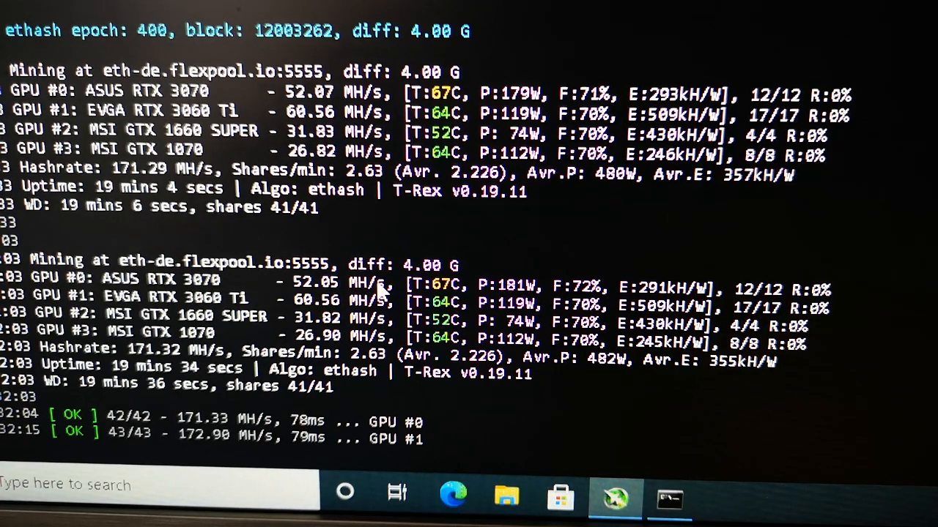
{"action": "mouse_move", "coordinate": [440, 296]}
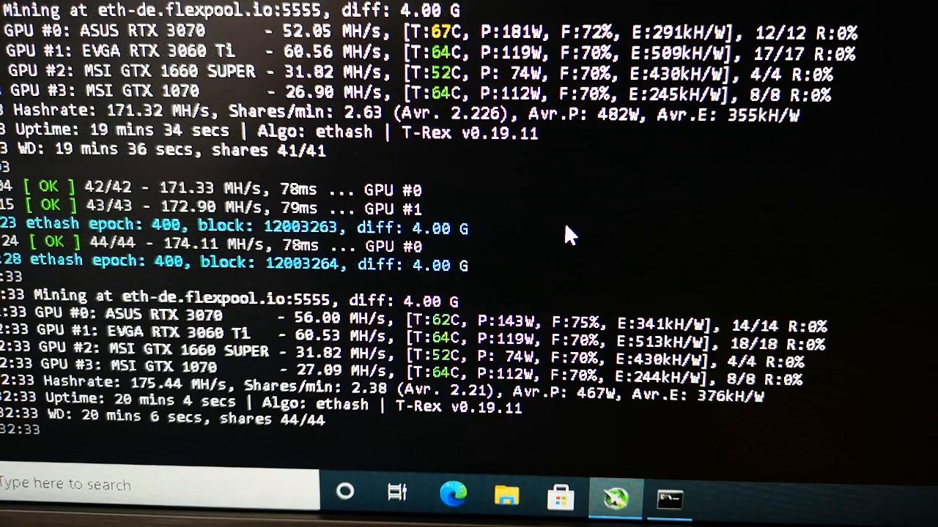
{"action": "mouse_move", "coordinate": [583, 326]}
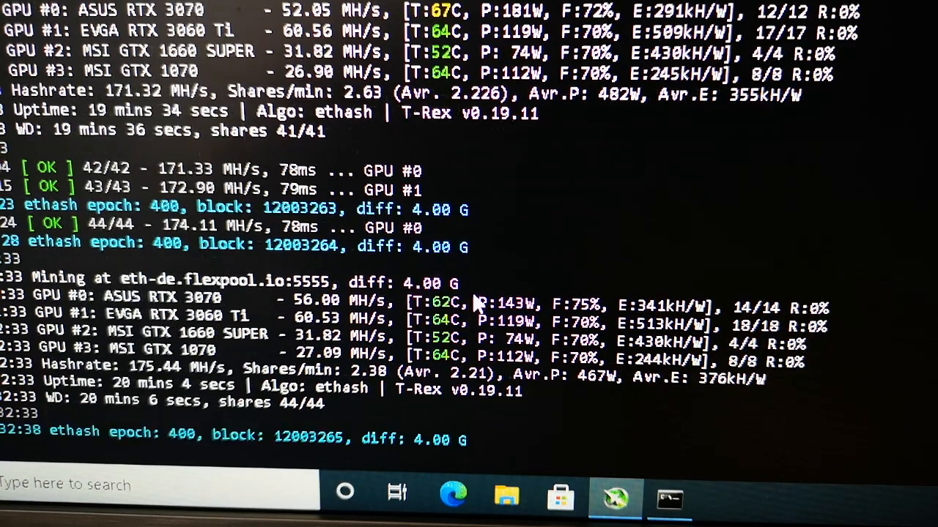
{"action": "mouse_move", "coordinate": [304, 318]}
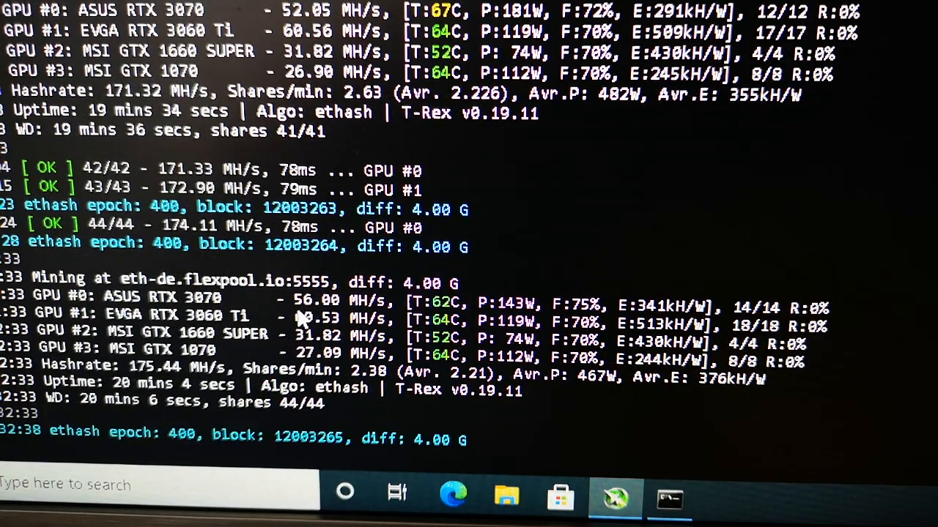
{"action": "mouse_move", "coordinate": [334, 311]}
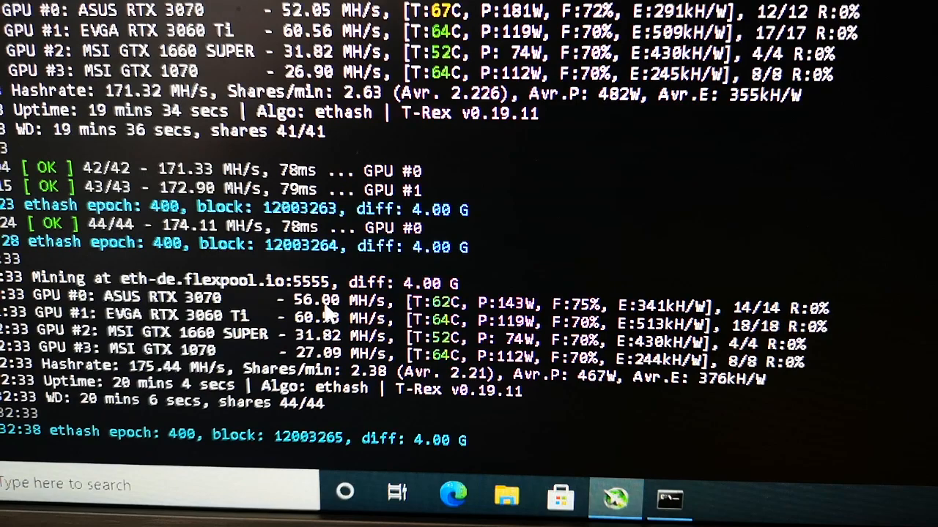
Scroll to T-Rex's latest report showing GPU #0 at 56.00 MH/s and 143 W.
{"action": "scroll", "scroll_direction": "down", "scroll_amount": 3}
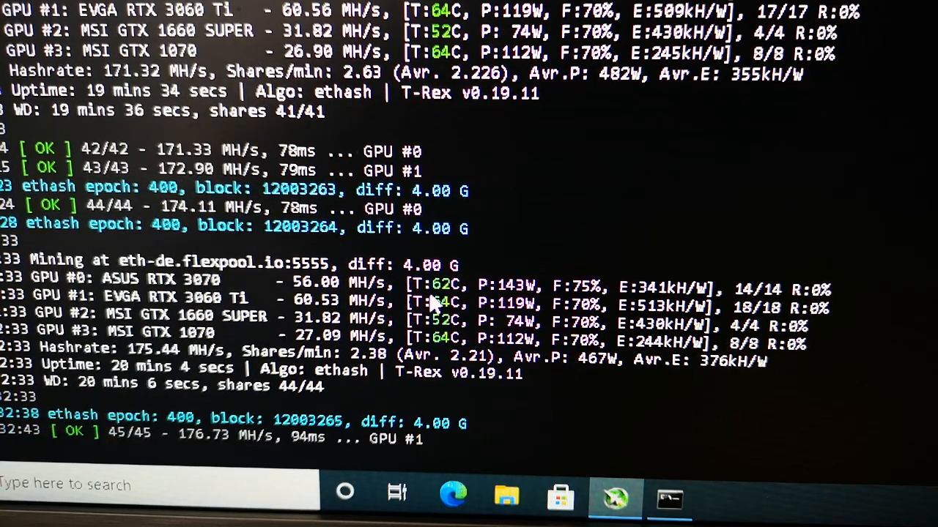
{"action": "scroll", "scroll_direction": "down", "scroll_amount": 3}
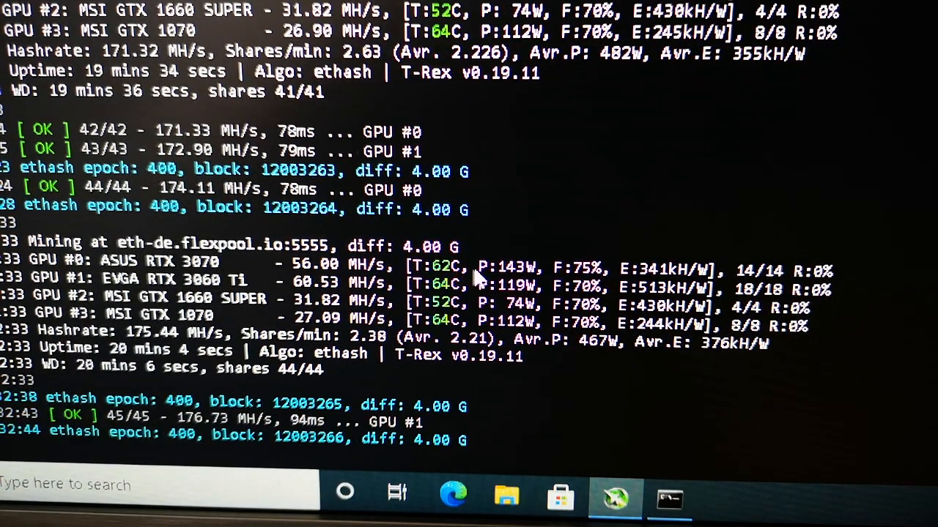
{"action": "mouse_move", "coordinate": [513, 284]}
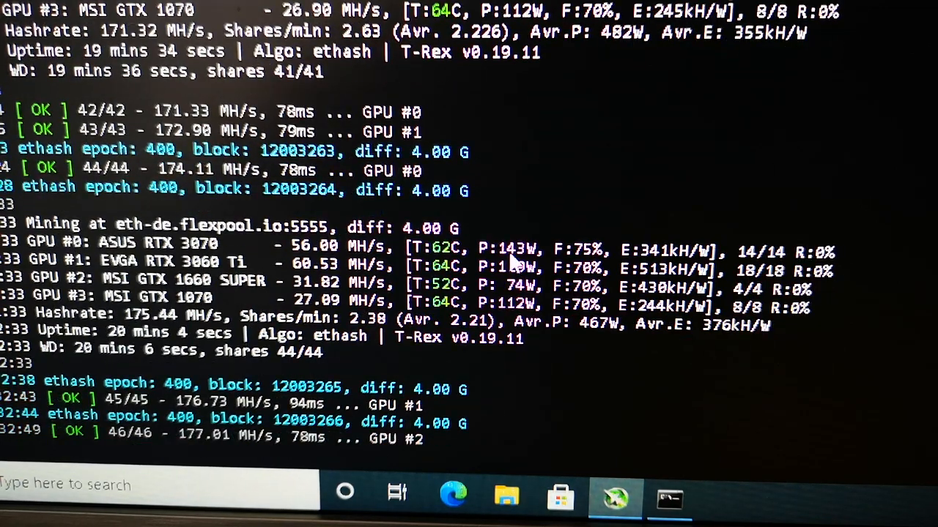
{"action": "mouse_move", "coordinate": [575, 260]}
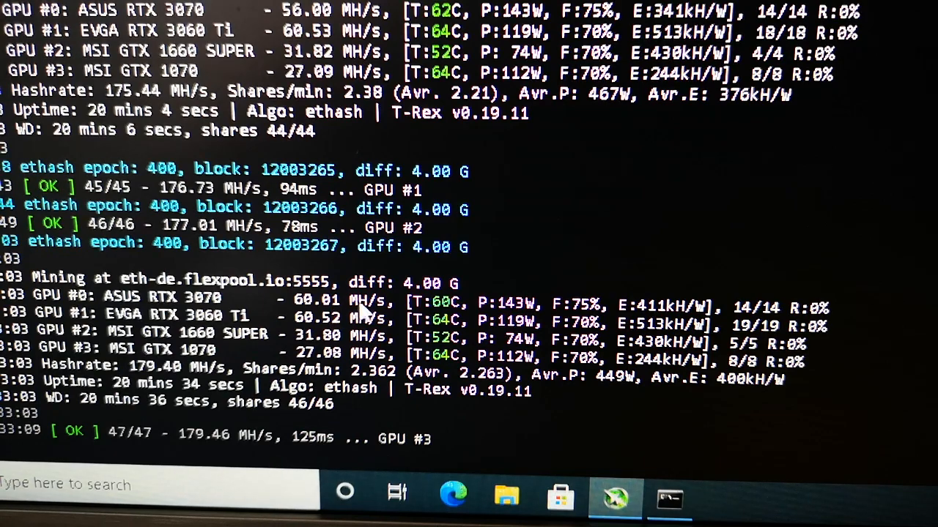
{"action": "mouse_move", "coordinate": [447, 314]}
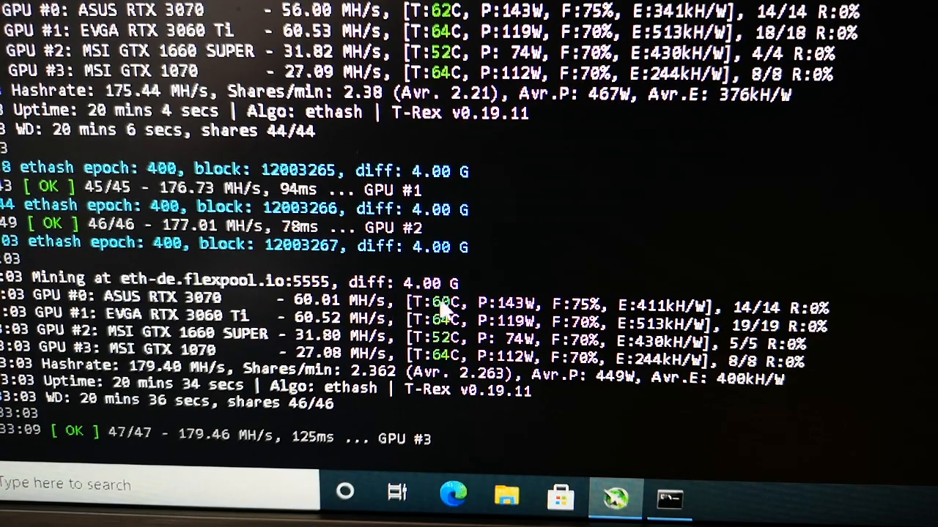
{"action": "mouse_move", "coordinate": [458, 307]}
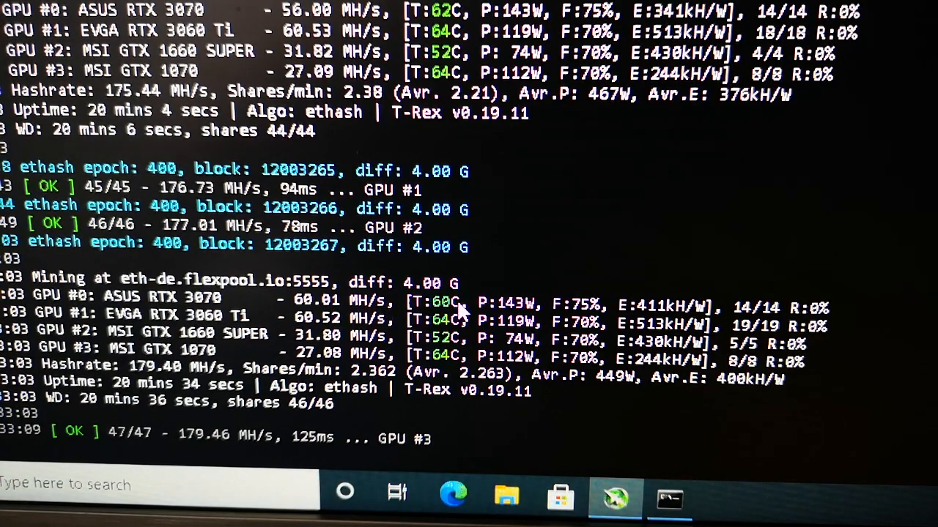
{"action": "mouse_move", "coordinate": [498, 311]}
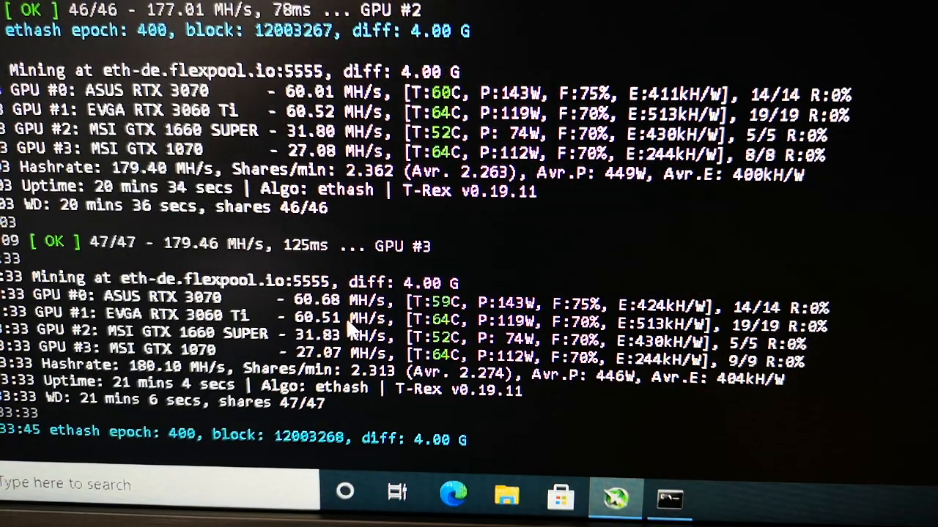
Scroll to T-Rex's newest report: RTX 3070 at 60.68 MH/s, 143 W, 59°C.
{"action": "scroll", "scroll_direction": "down", "scroll_amount": 3}
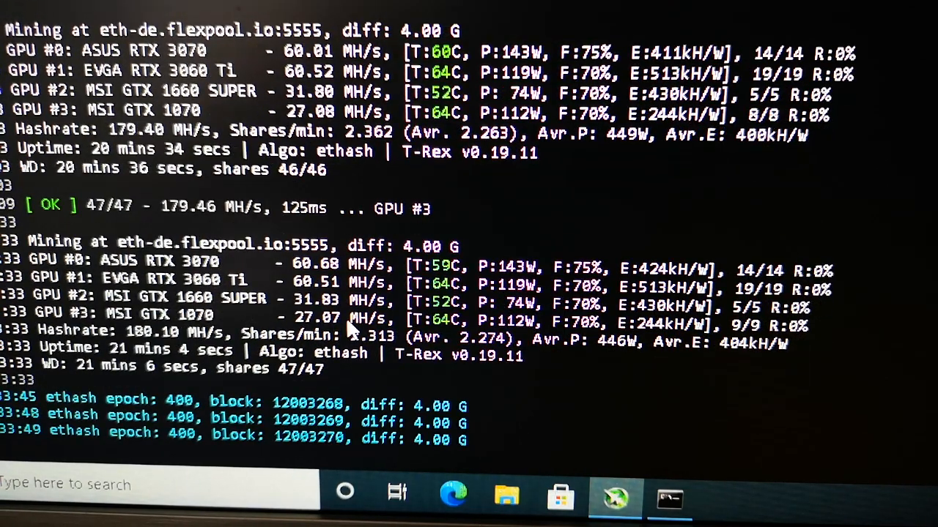